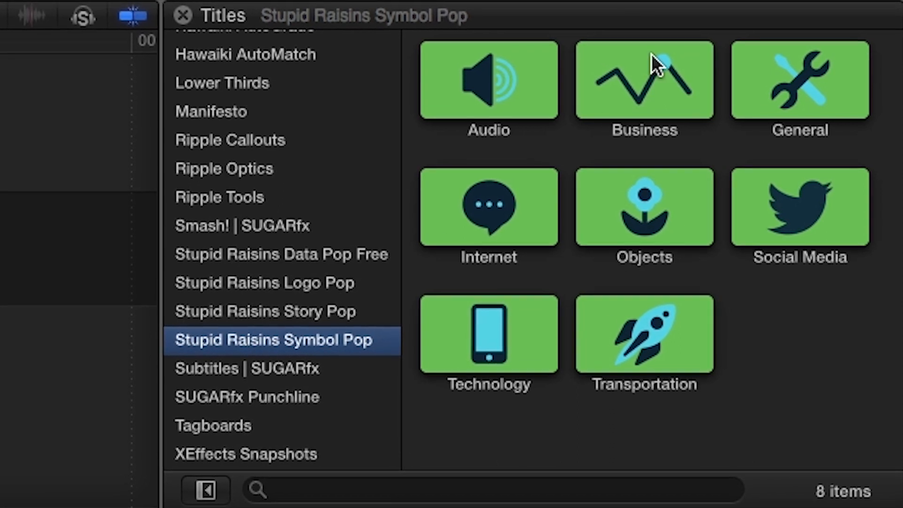
pyautogui.moveTo(758, 295)
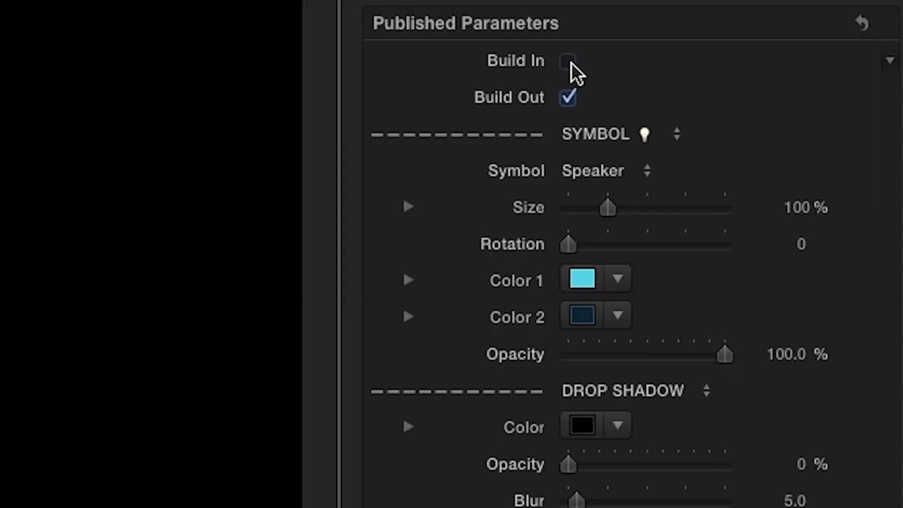
# Step: Enable Build In, keep the Speaker symbol, and adjust the symbol size on the Audio title
pyautogui.click(565, 60)
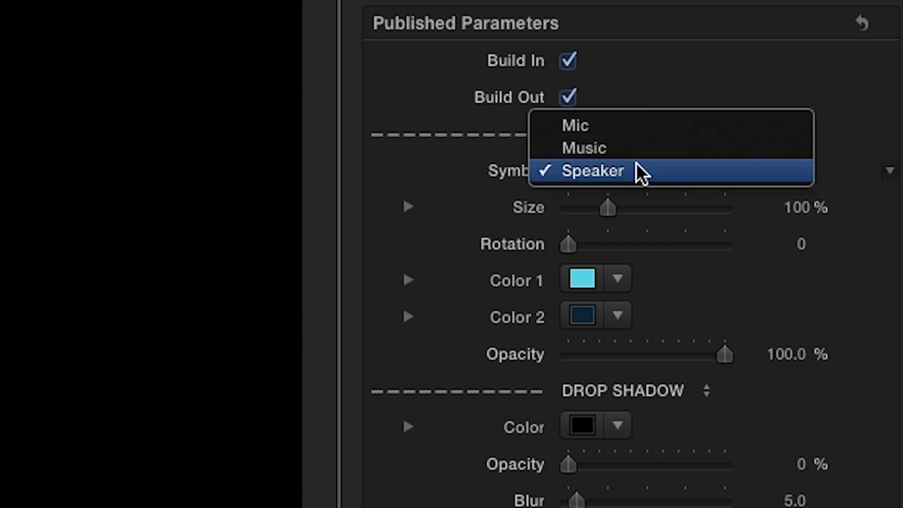
pyautogui.click(592, 170)
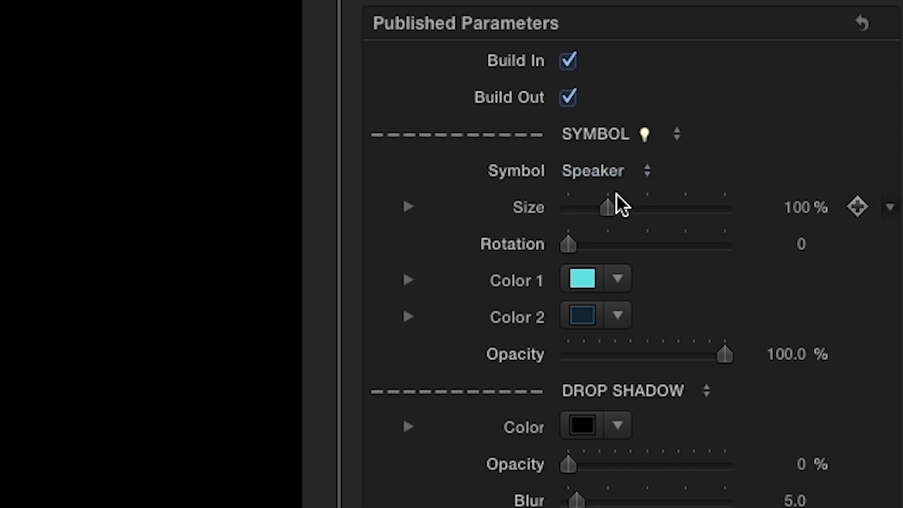
pyautogui.moveTo(606, 207); pyautogui.dragTo(622, 208)
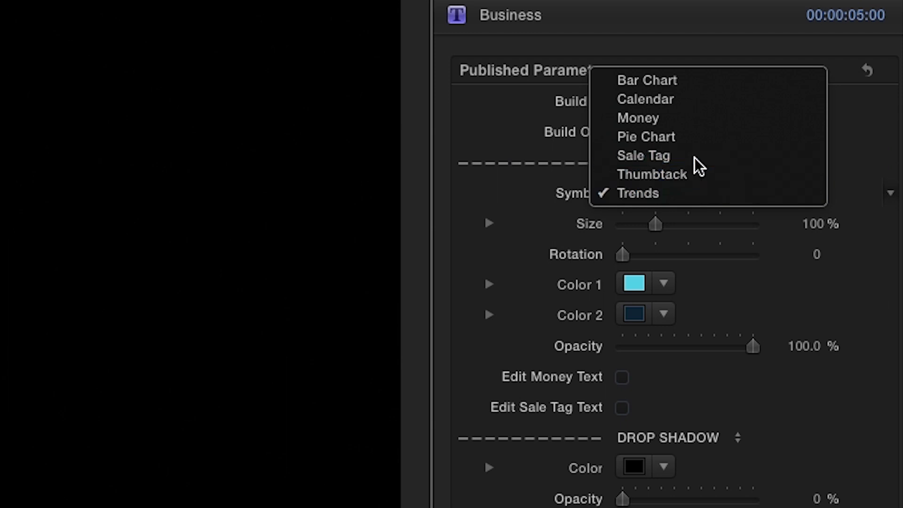
# Step: Switch the Business title's symbol to Sale Tag and enlarge it to 189%
pyautogui.click(644, 155)
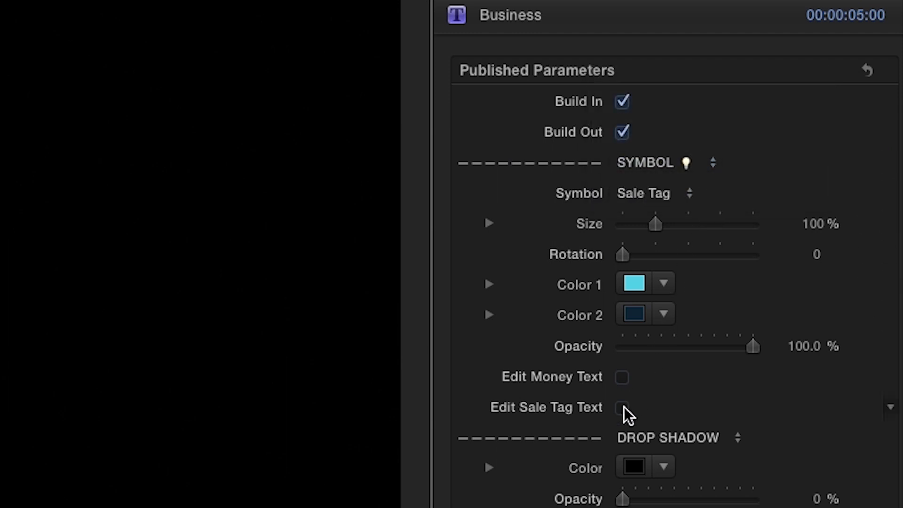
pyautogui.moveTo(655, 223); pyautogui.dragTo(694, 246)
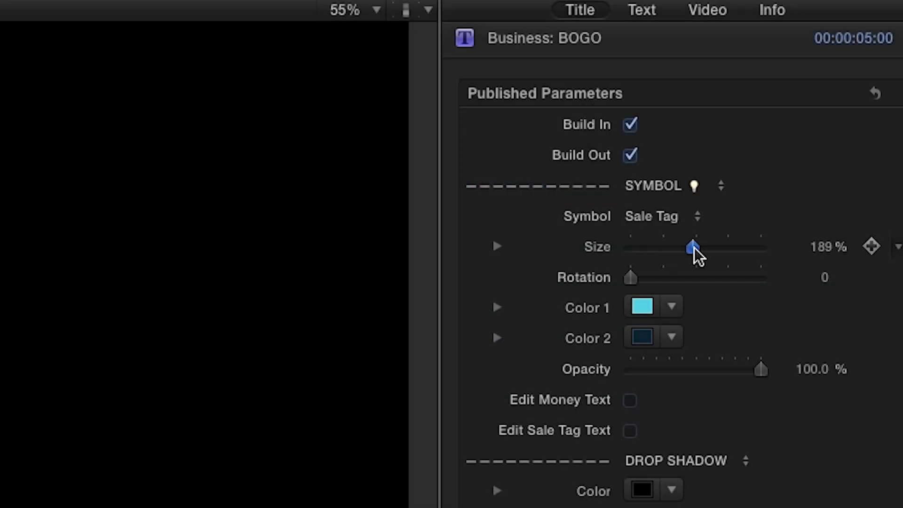